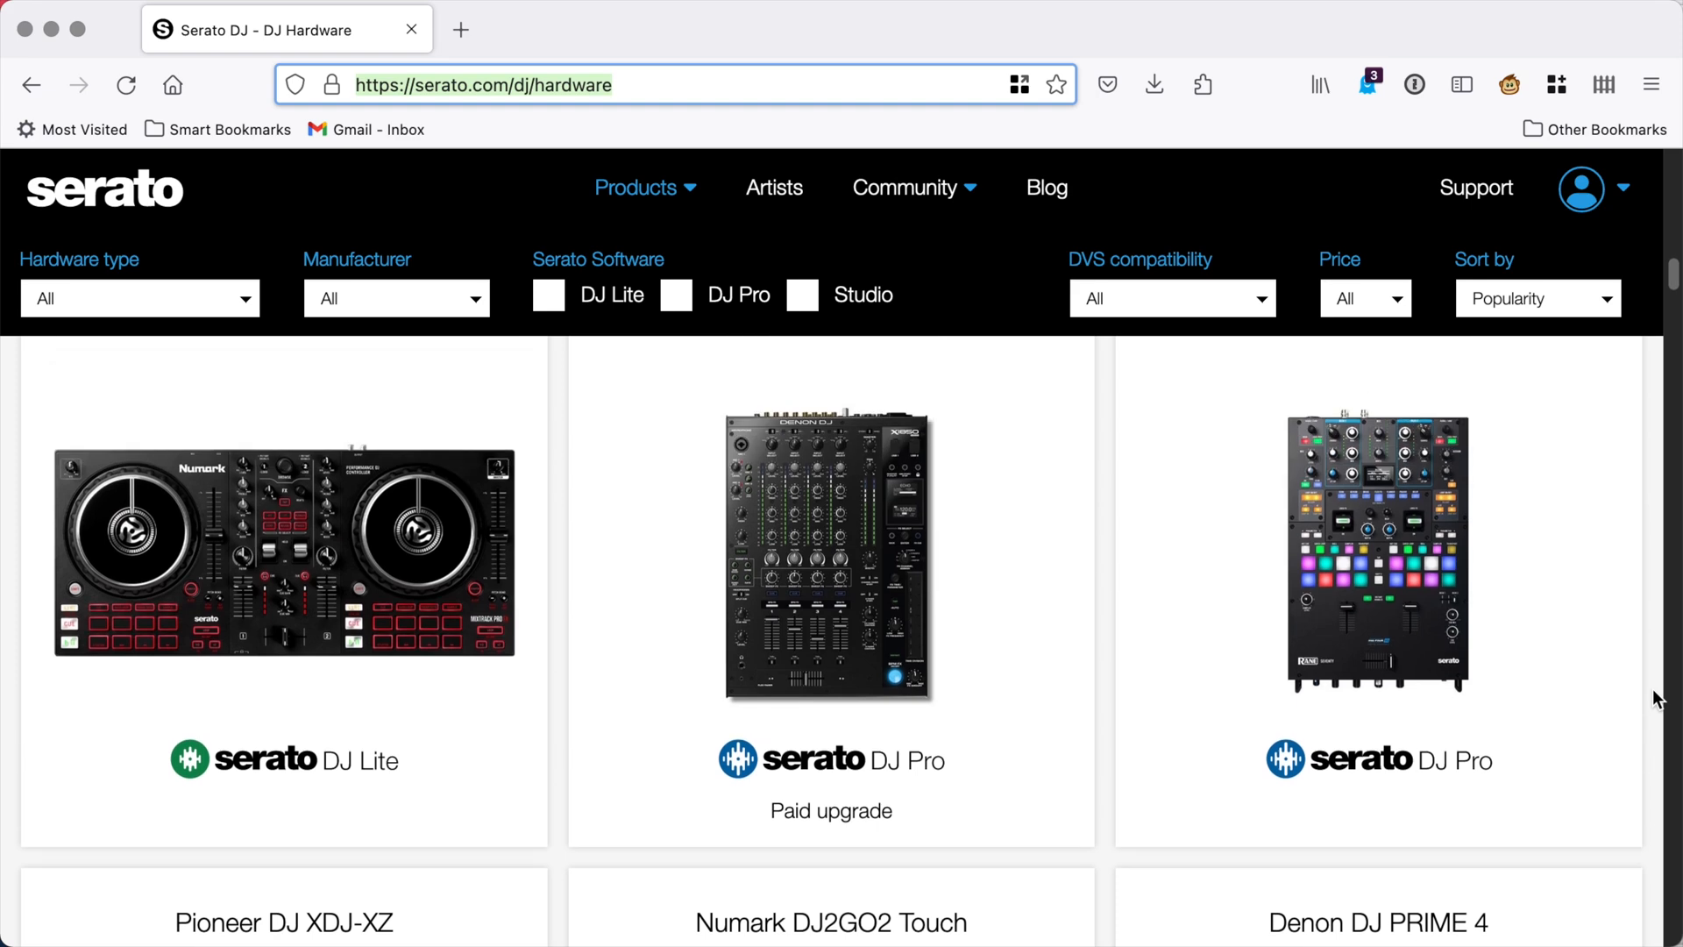
scroll(down, 3)
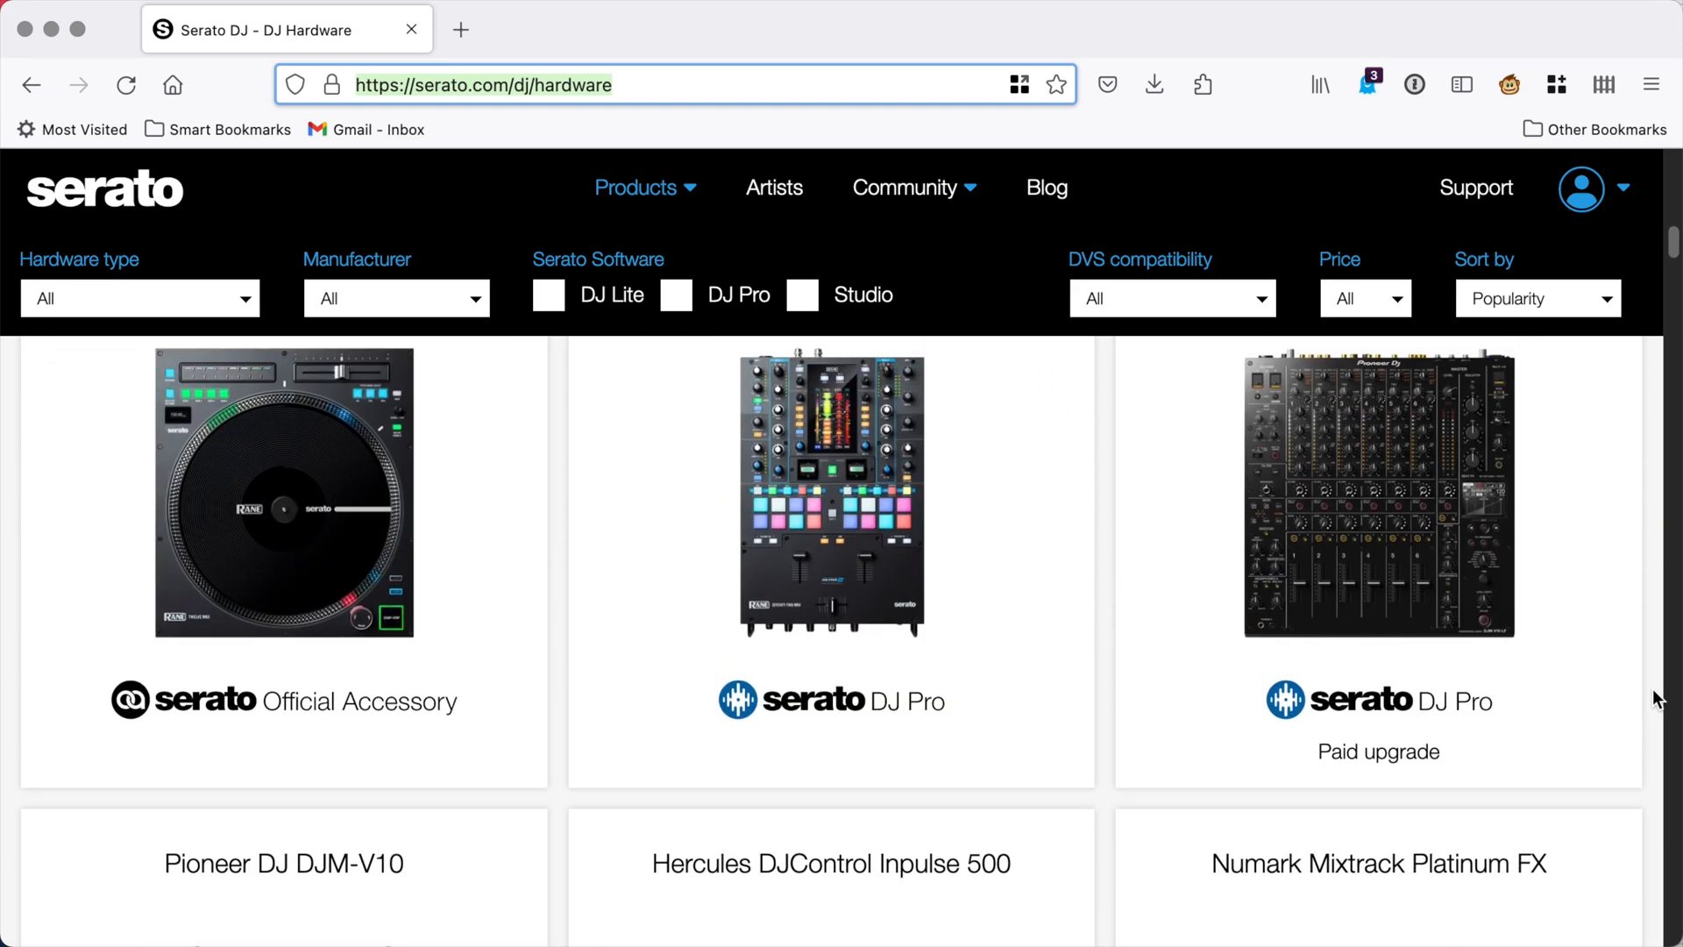
scroll(down, 3)
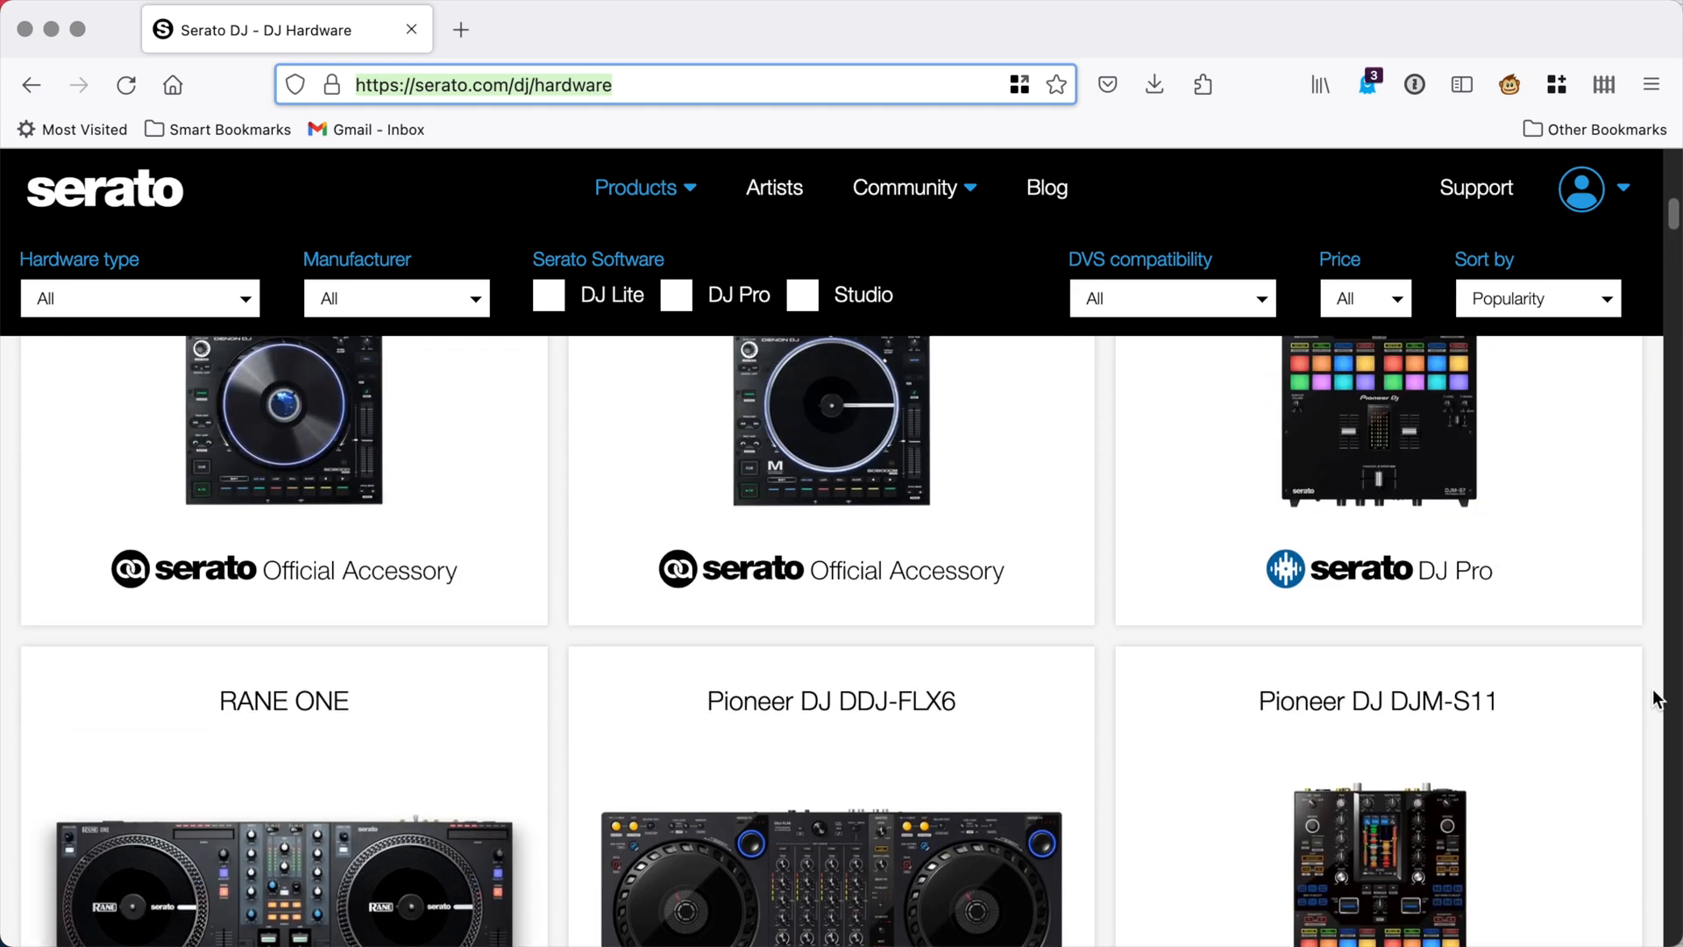
scroll(down, 3)
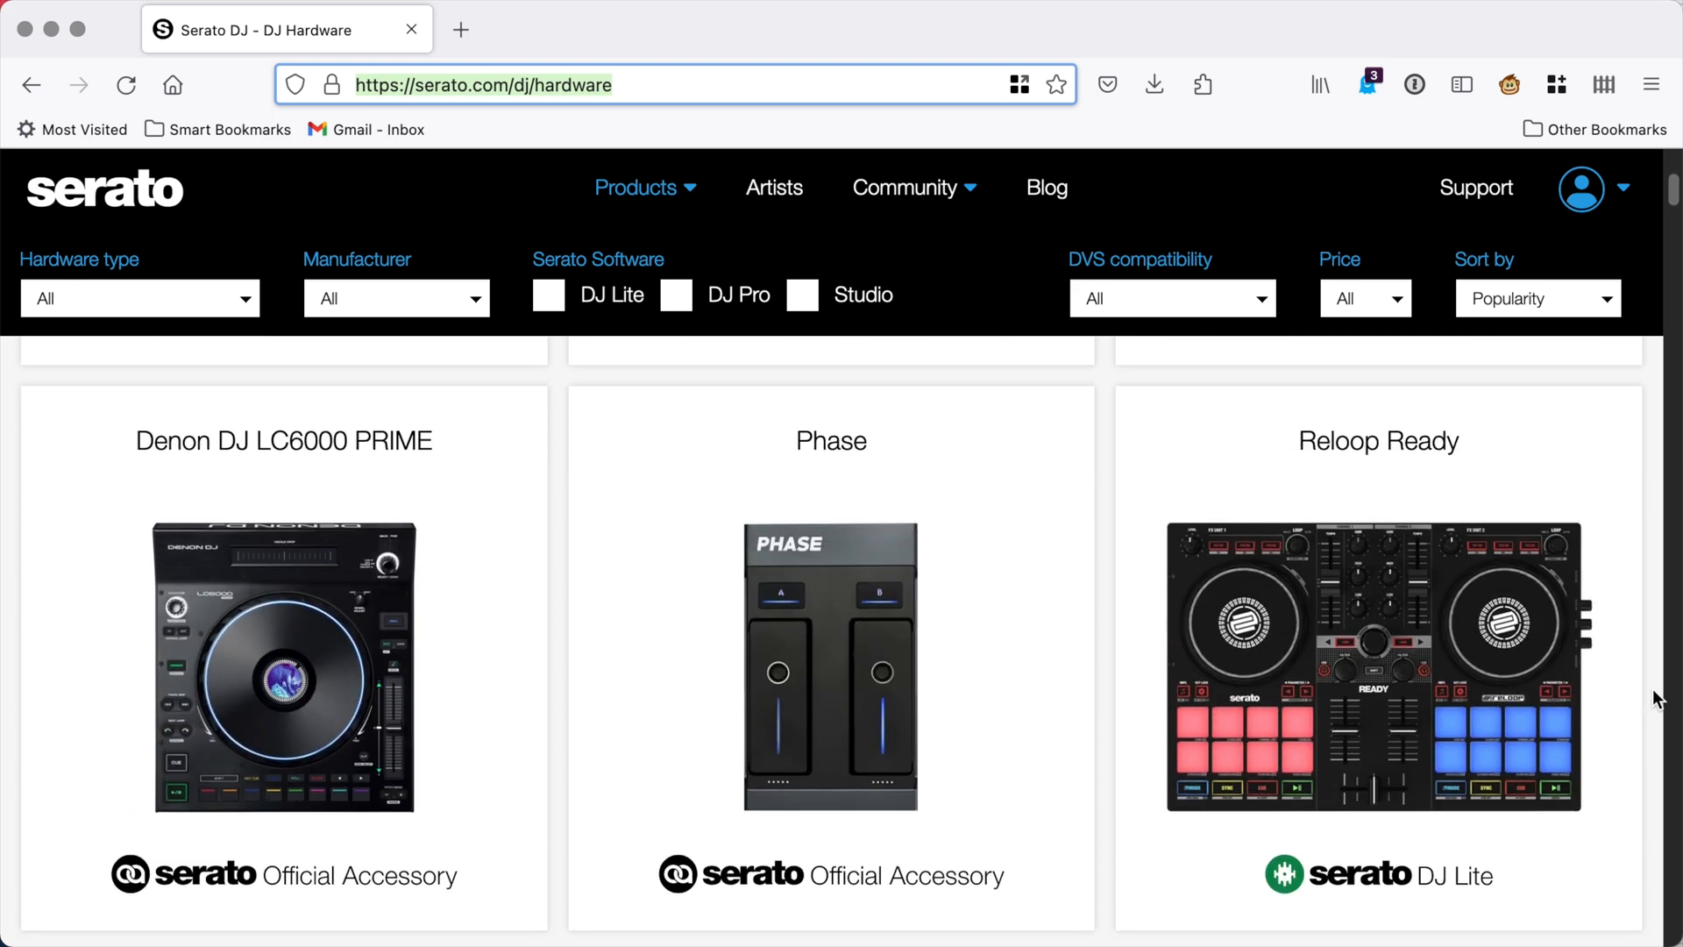